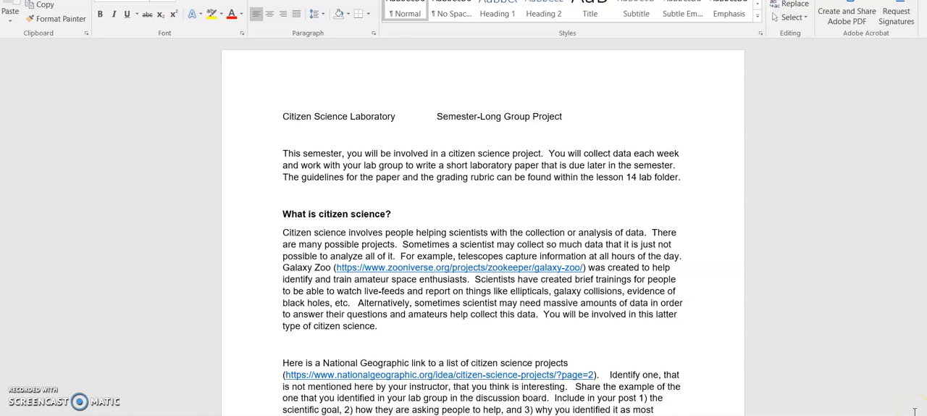
mouse_move(818, 358)
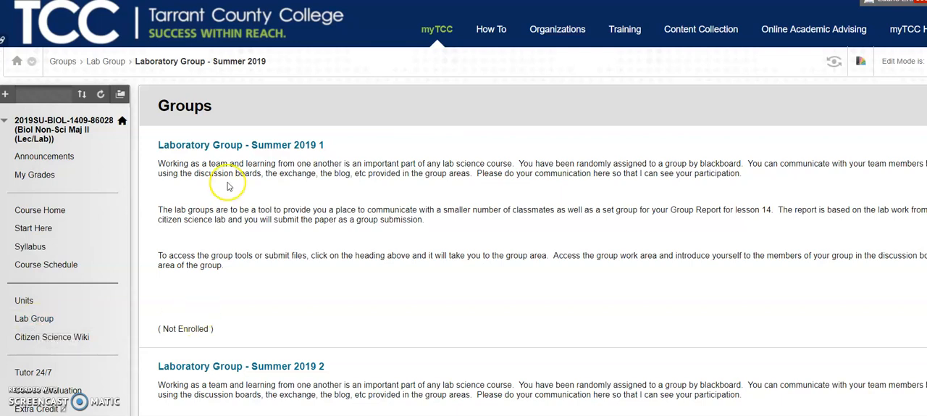
mouse_move(183, 154)
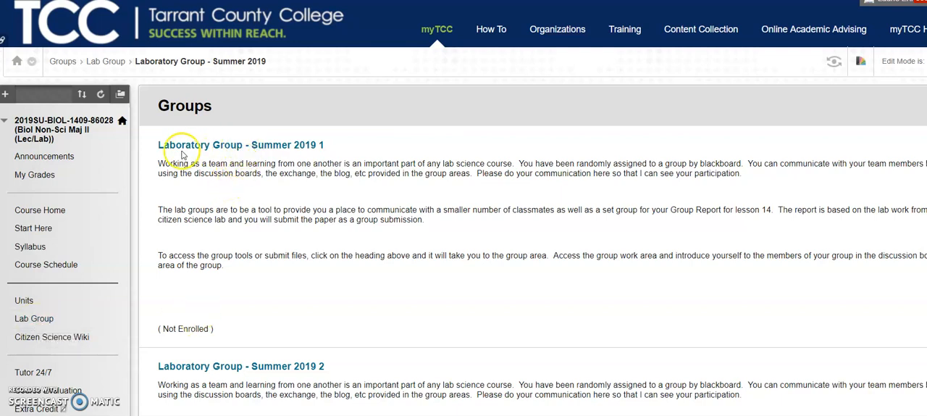
mouse_move(317, 152)
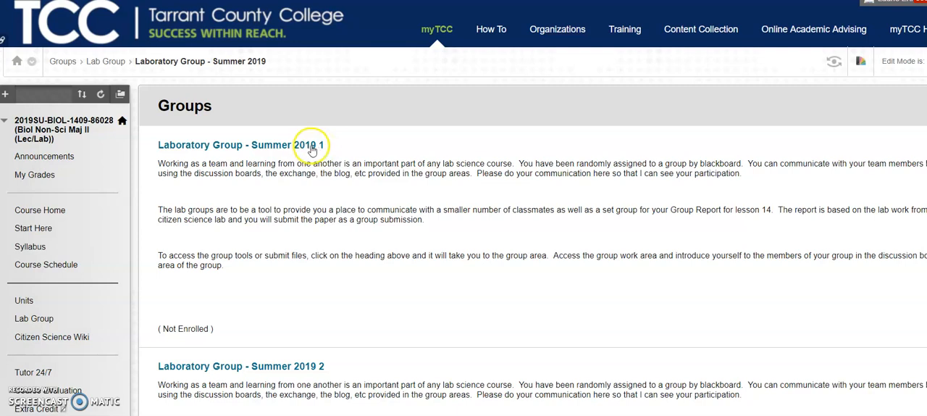
mouse_move(324, 354)
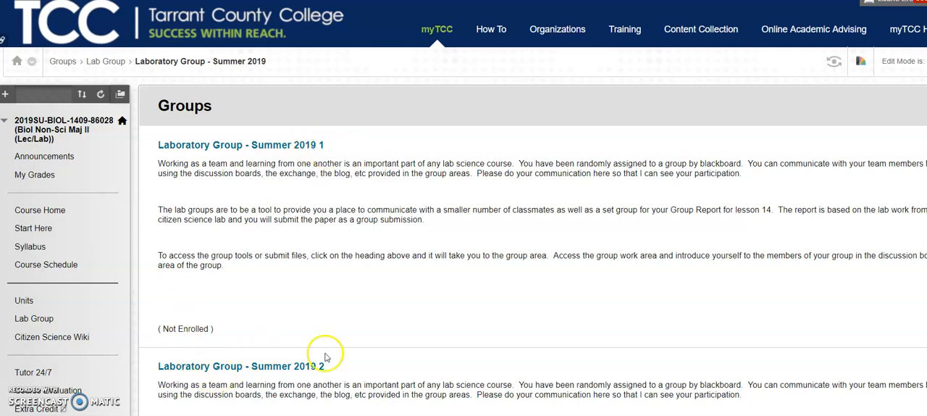
mouse_move(297, 134)
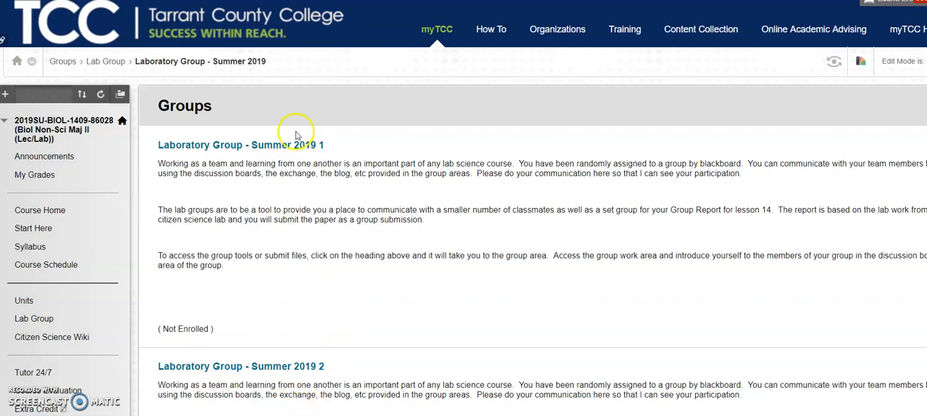
mouse_move(171, 370)
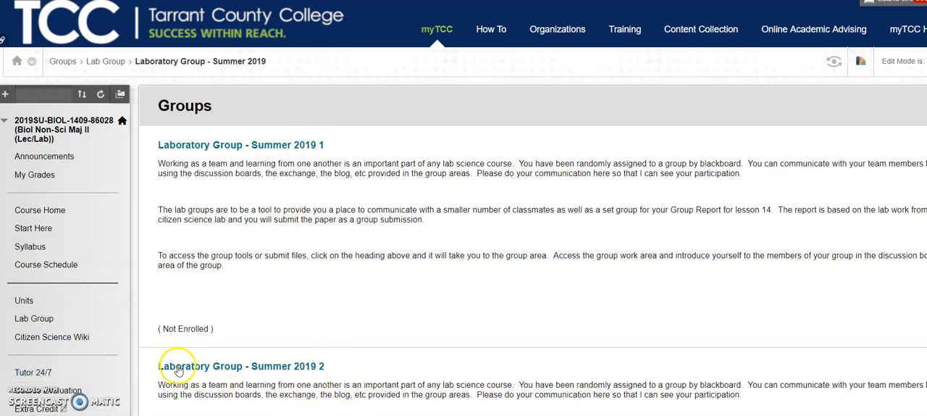
mouse_move(308, 185)
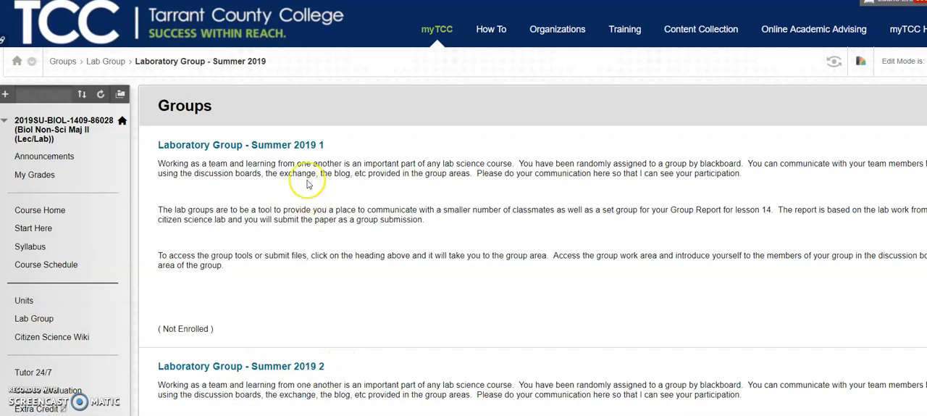
mouse_move(326, 163)
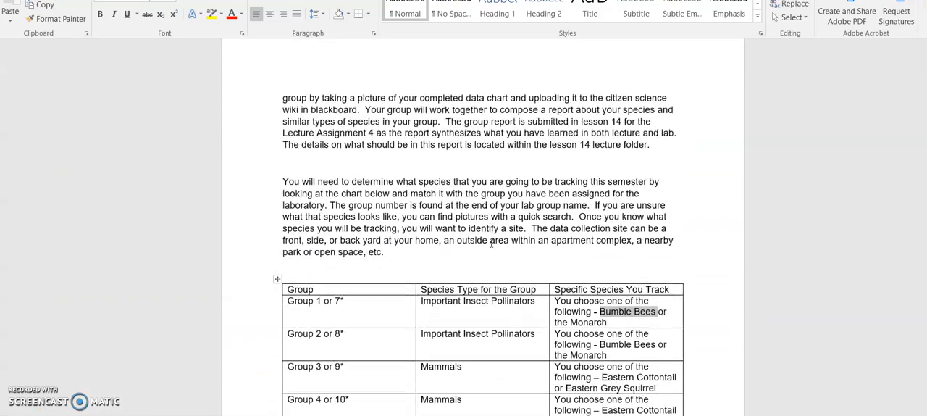
Step: Scroll the Group 4 species choices, then bring up the logged-in Nature's Notebook home page
scroll("down", 3)
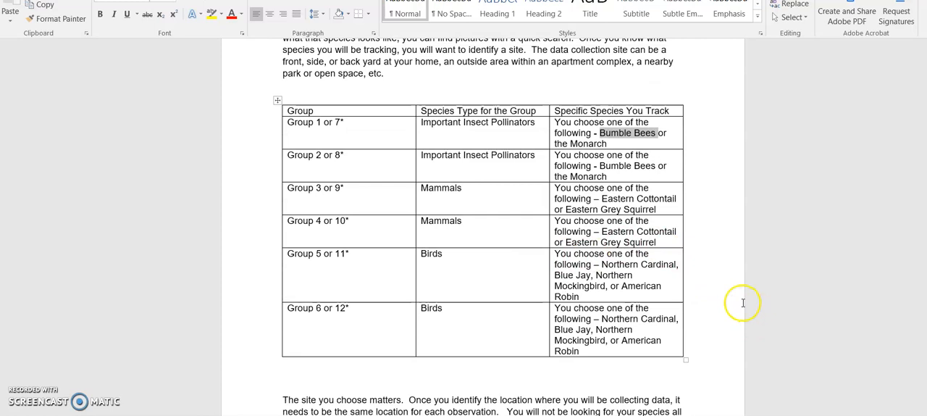
mouse_move(737, 300)
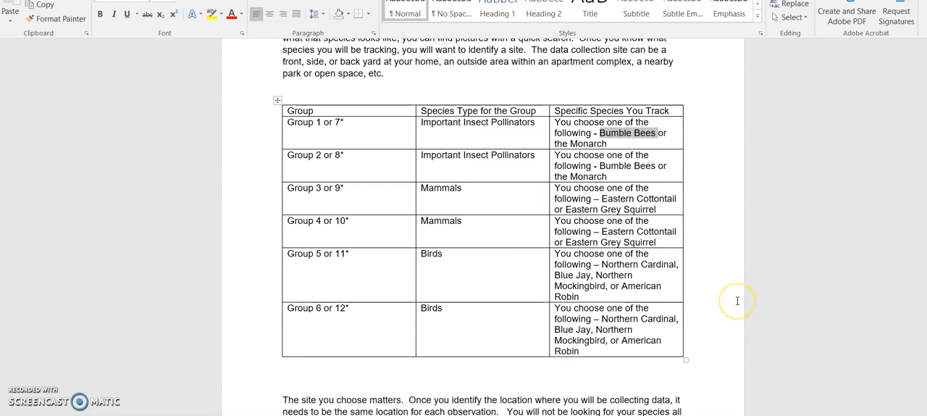
mouse_move(737, 300)
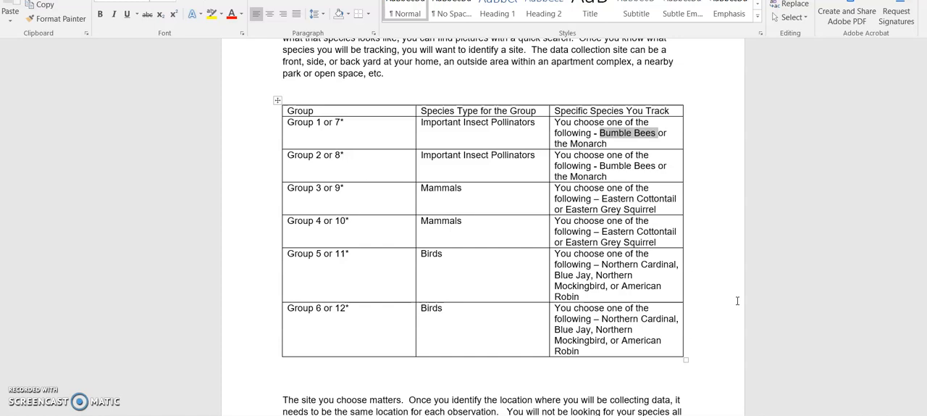
mouse_move(252, 138)
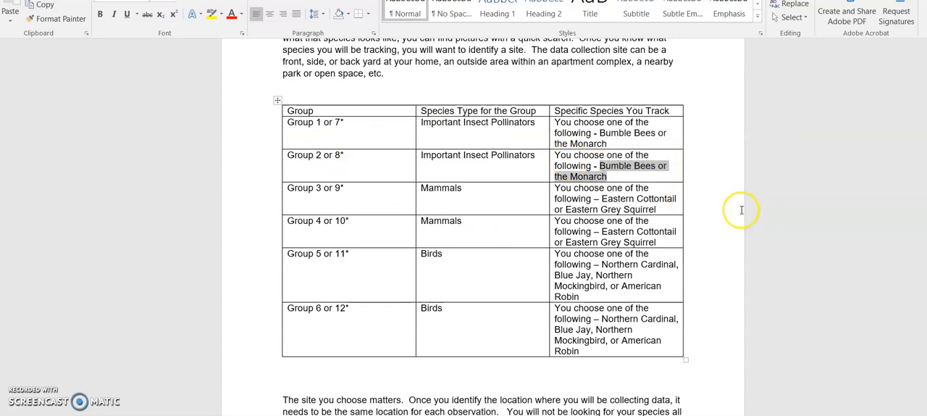
mouse_move(741, 210)
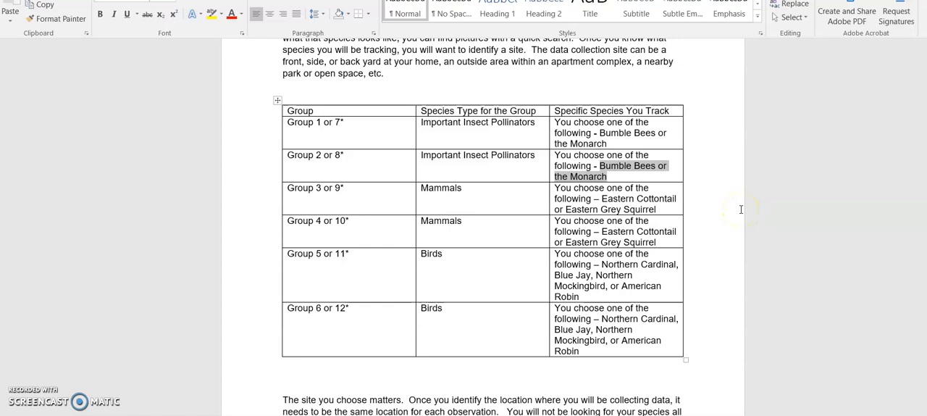
mouse_move(412, 240)
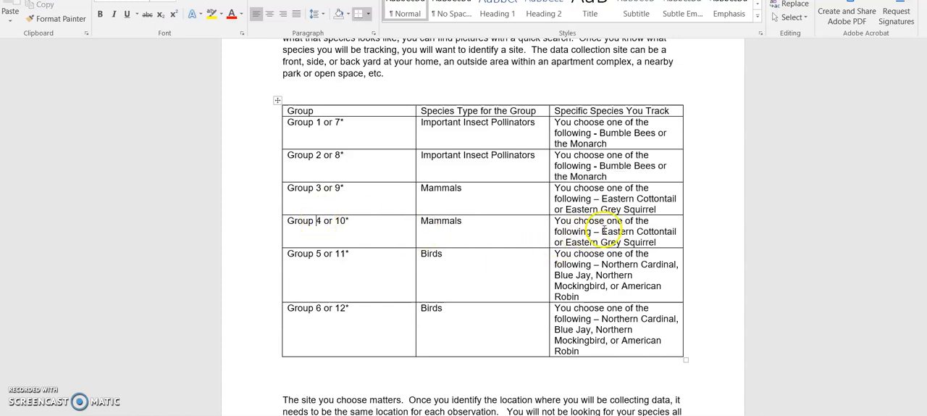
left_click_drag(616, 230, 657, 242)
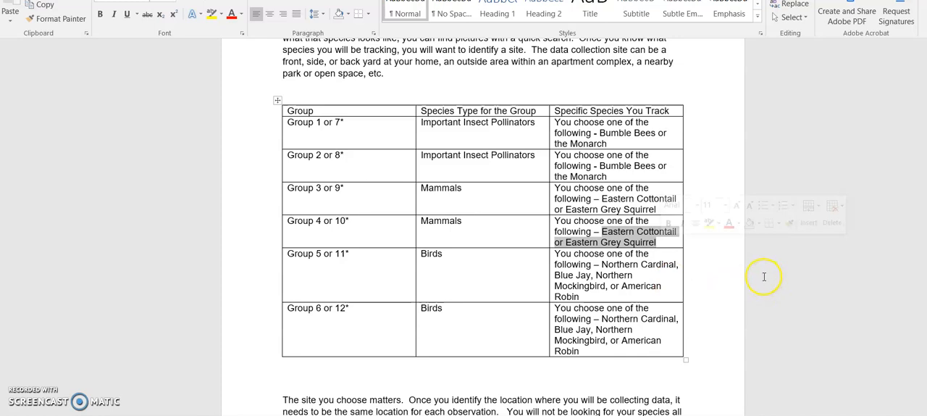
mouse_move(761, 275)
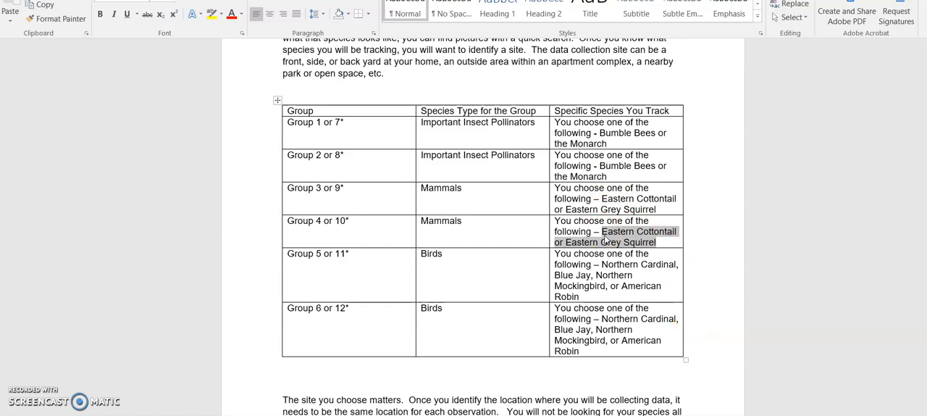
mouse_move(613, 238)
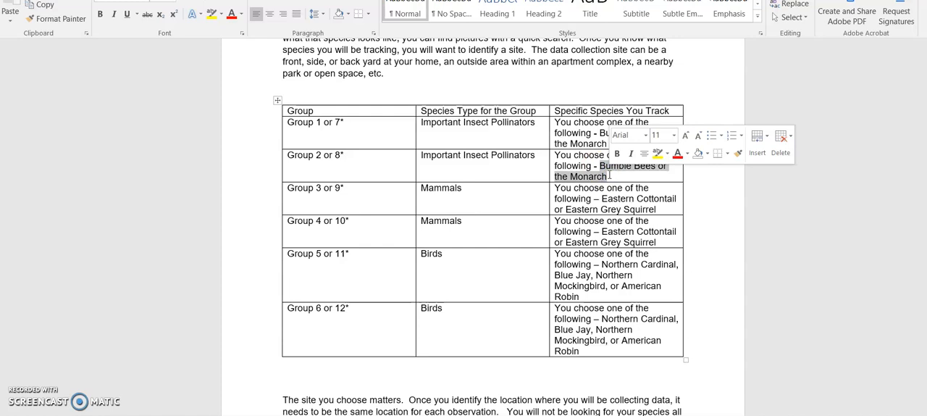
mouse_move(207, 253)
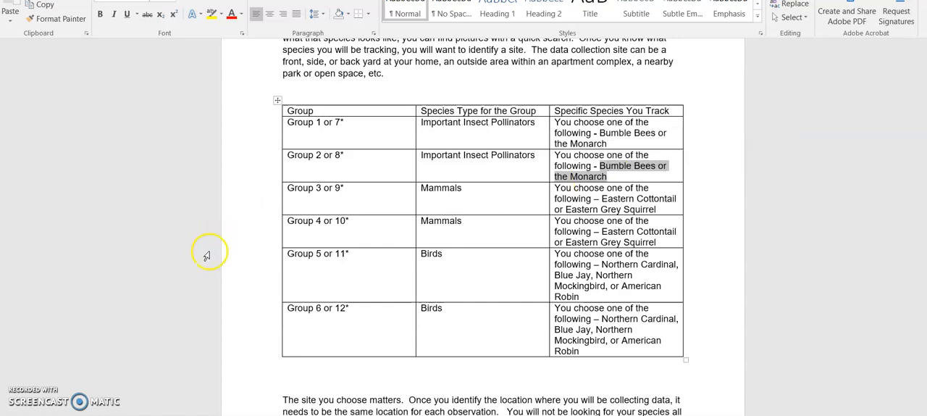
mouse_move(194, 340)
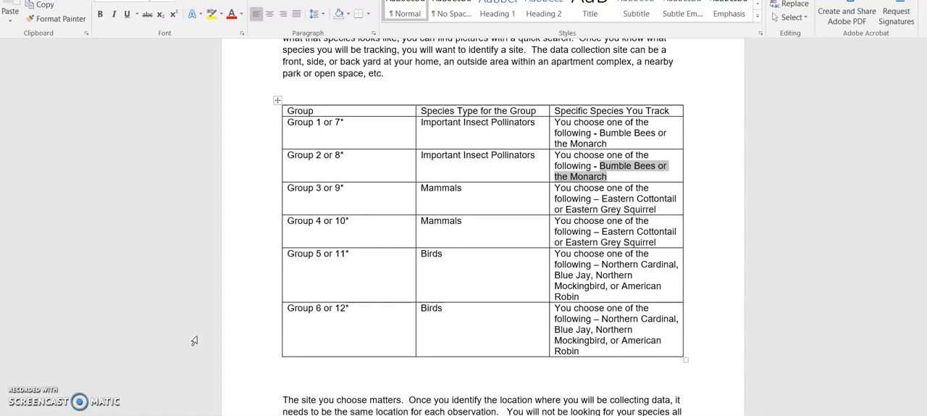
mouse_move(152, 273)
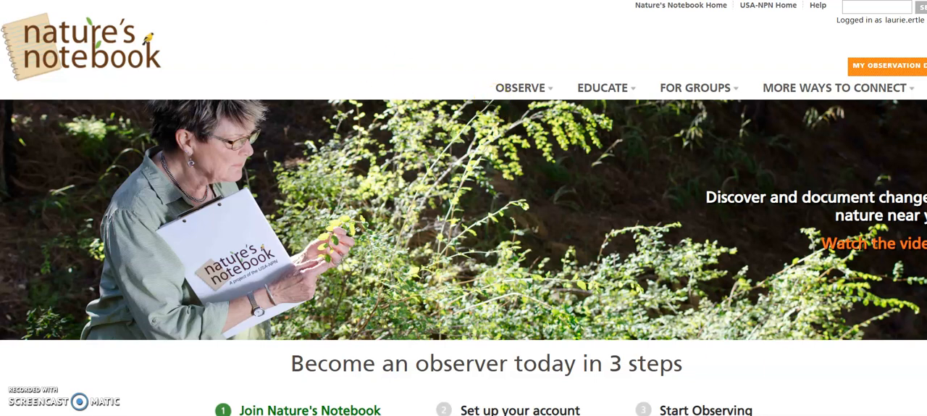
mouse_move(863, 371)
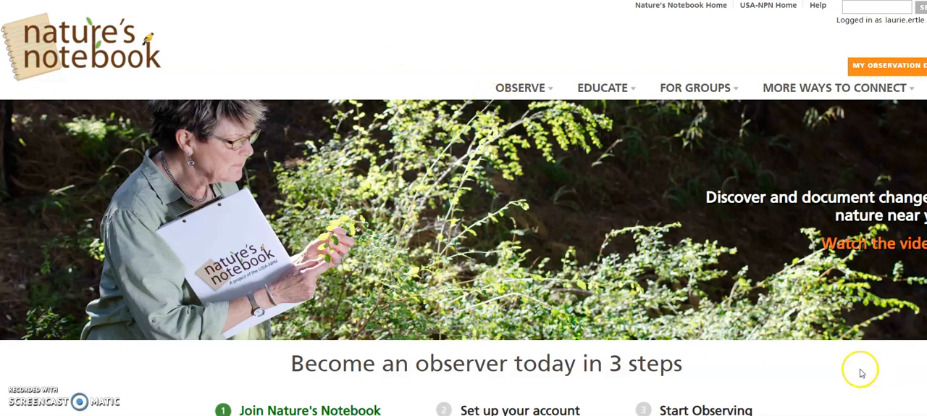
mouse_move(861, 371)
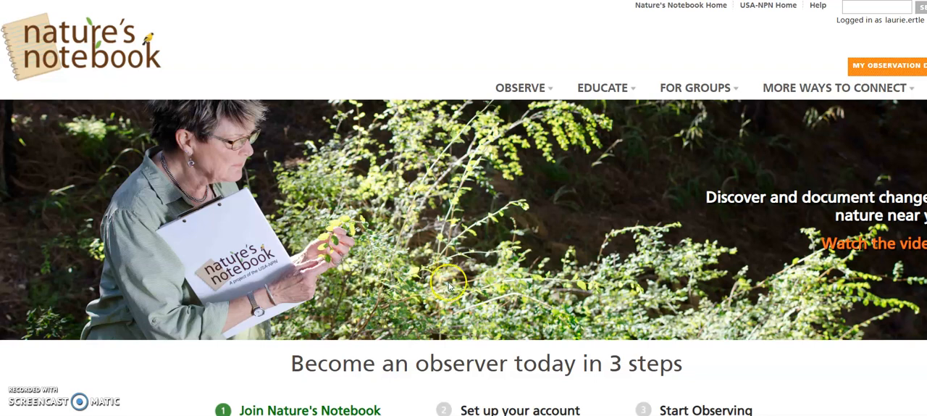
mouse_move(418, 277)
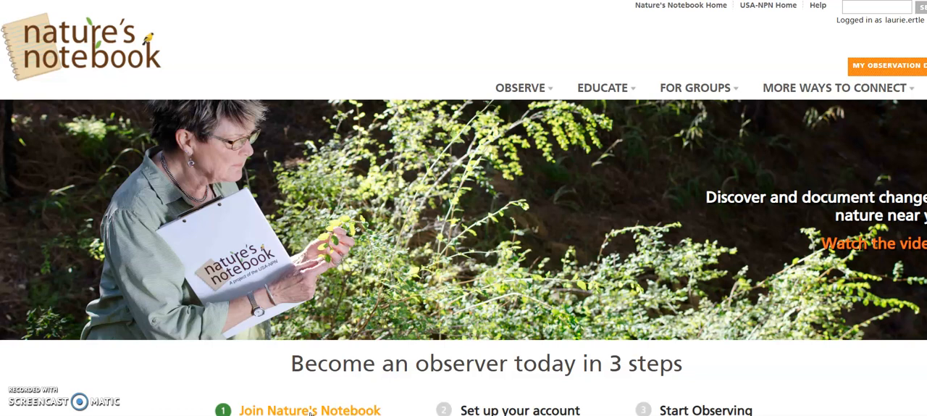
mouse_move(308, 408)
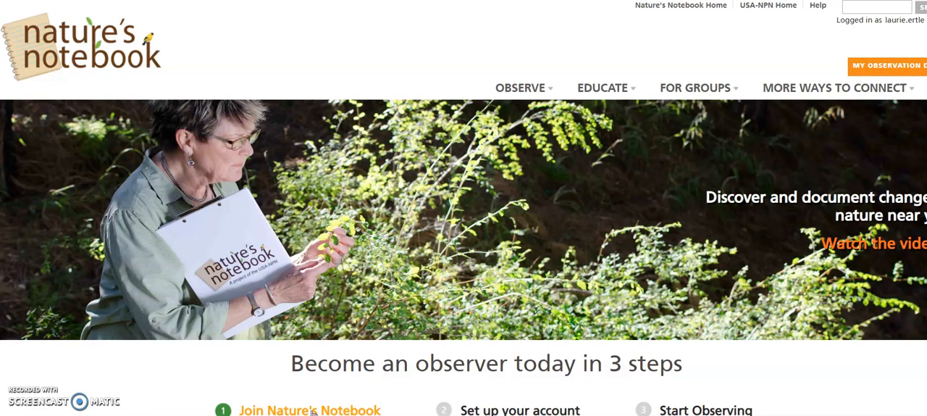
left_click(315, 408)
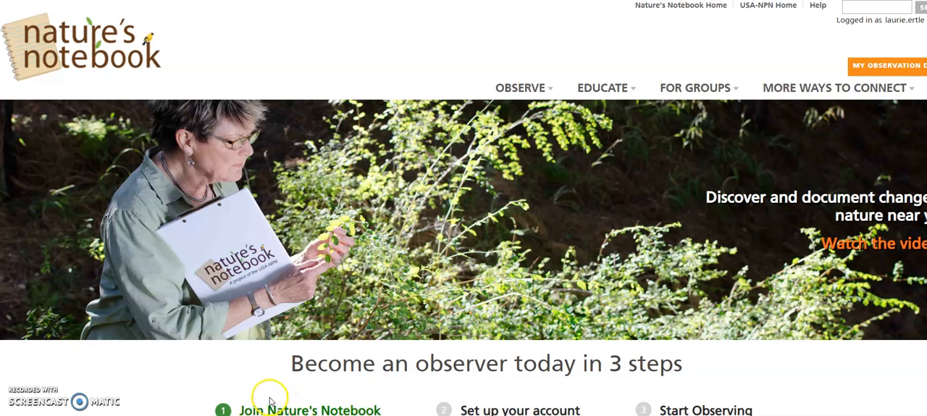
mouse_move(799, 172)
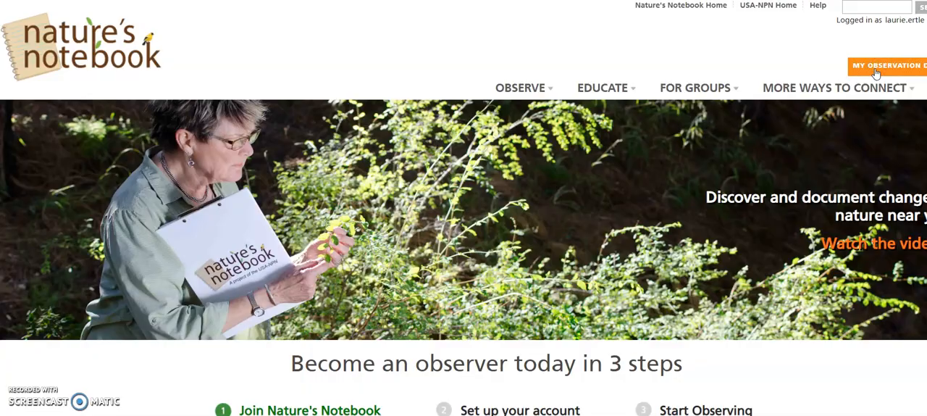
Step: Go to My Observation Deck and scroll down to the site's plants and animals list
left_click(893, 65)
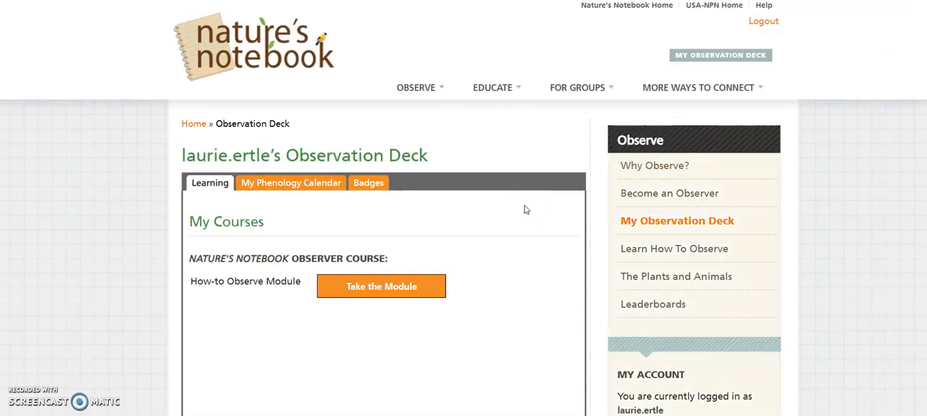
mouse_move(521, 208)
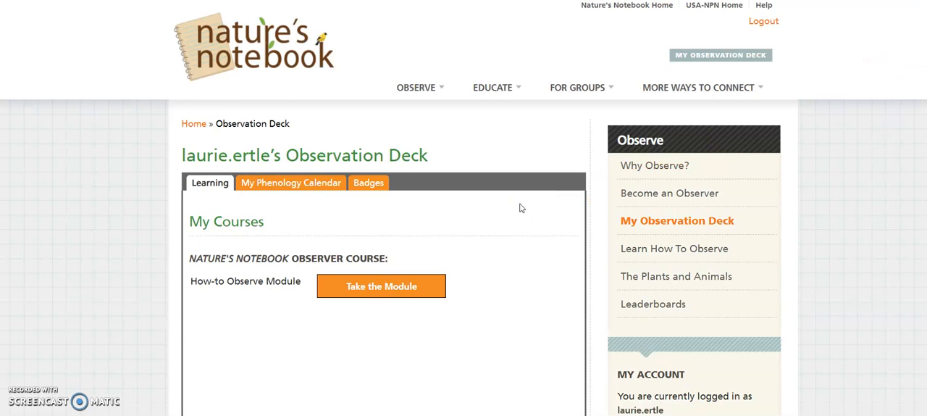
mouse_move(530, 202)
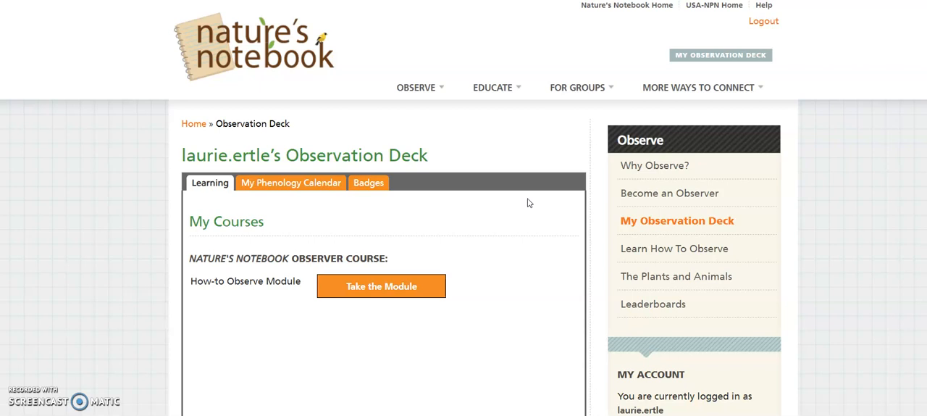
scroll("down", 3)
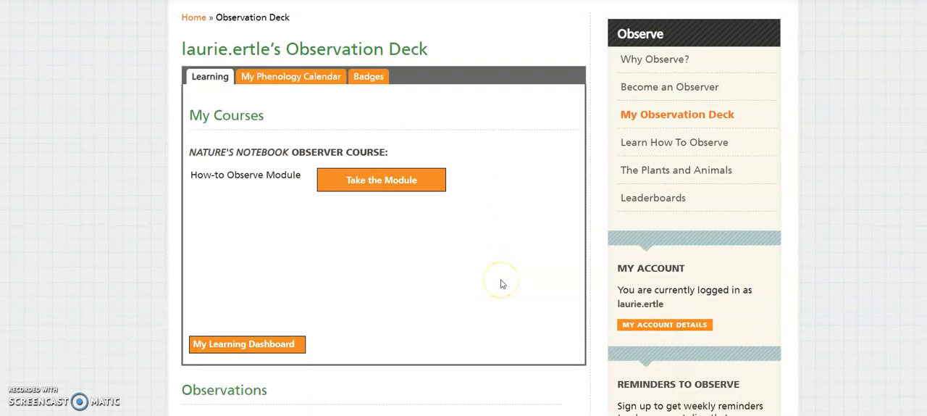
scroll("down", 3)
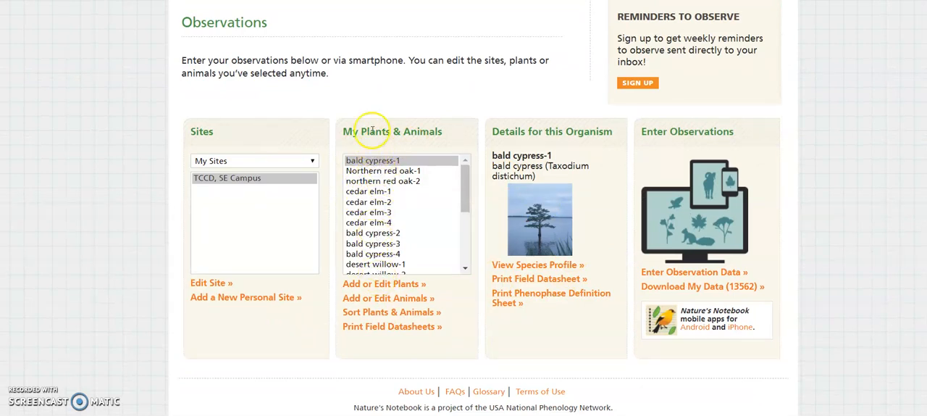
mouse_move(429, 138)
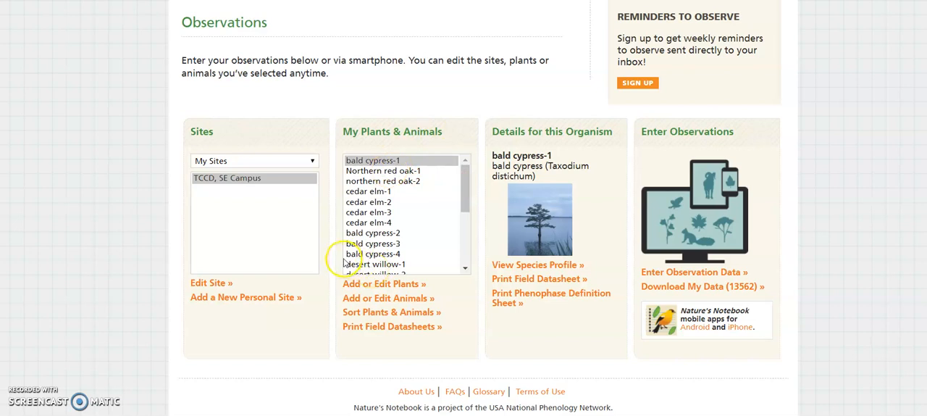
mouse_move(340, 261)
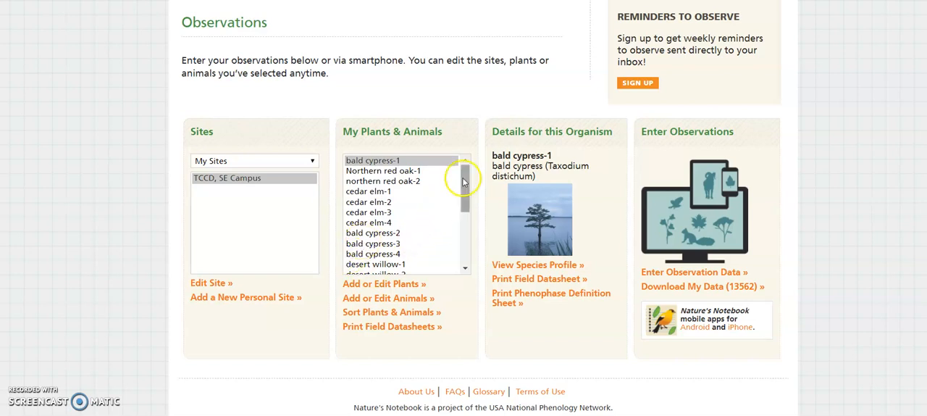
scroll("down", 3)
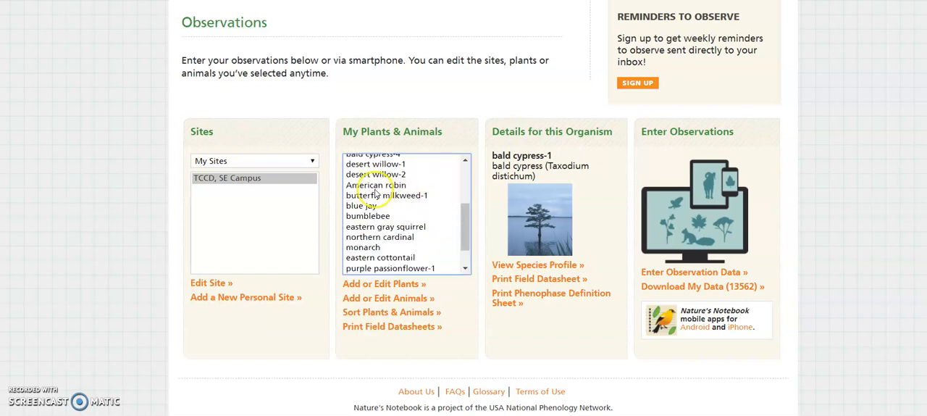
Step: Select bumblebee in My Plants & Animals to show its insect details at TCCD SE Campus
left_click(367, 268)
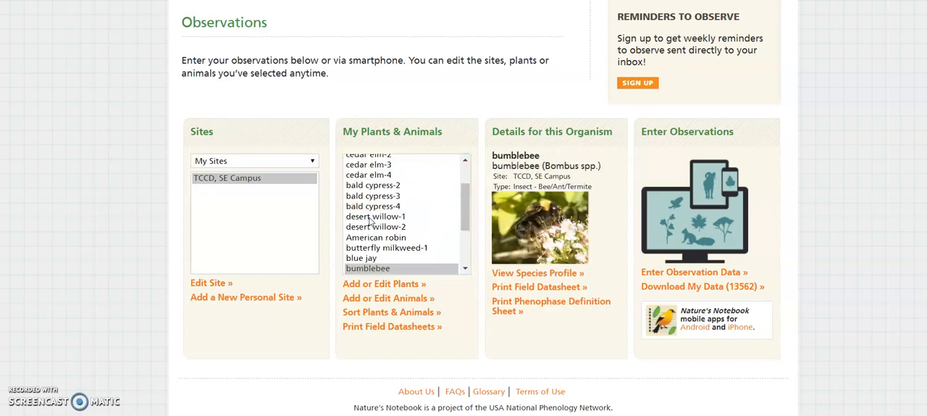
mouse_move(586, 134)
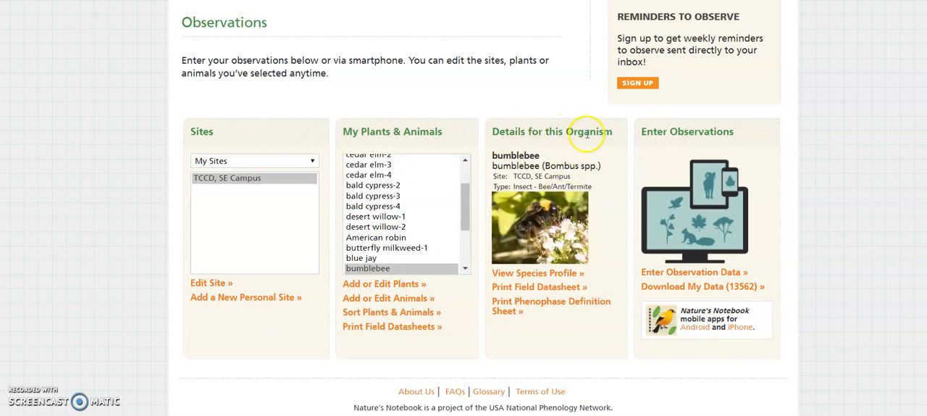
mouse_move(490, 278)
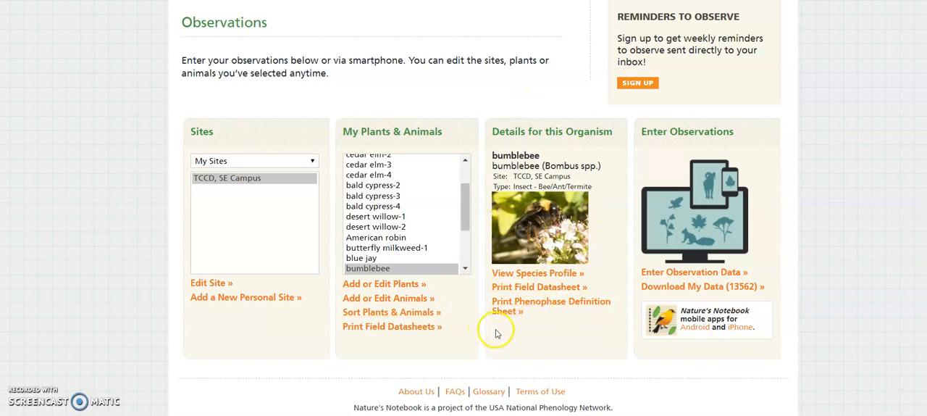
mouse_move(528, 292)
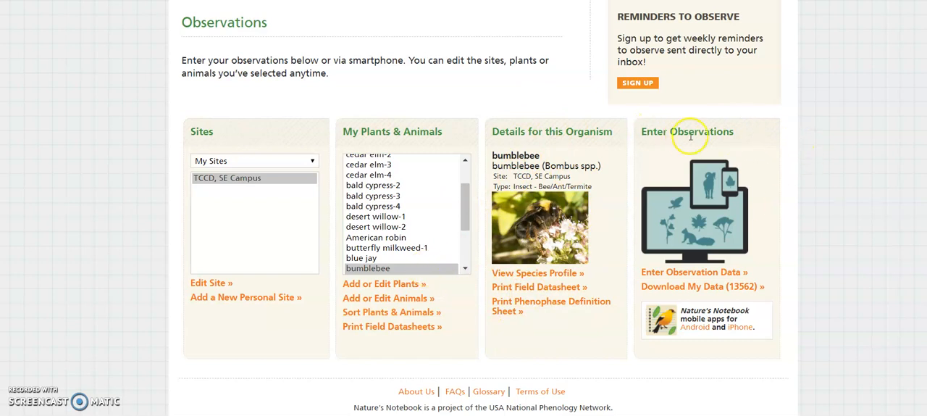
mouse_move(721, 221)
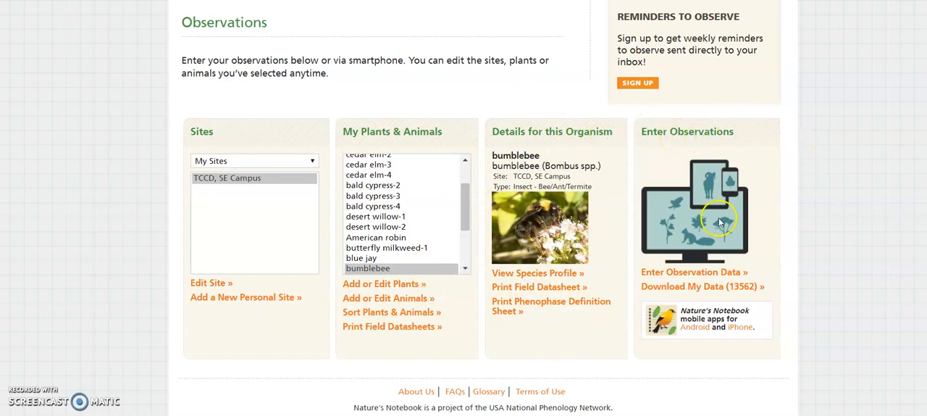
mouse_move(693, 279)
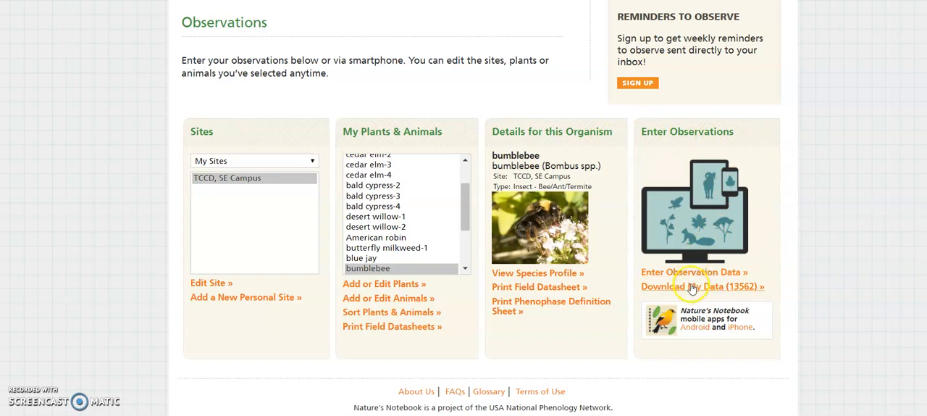
mouse_move(686, 339)
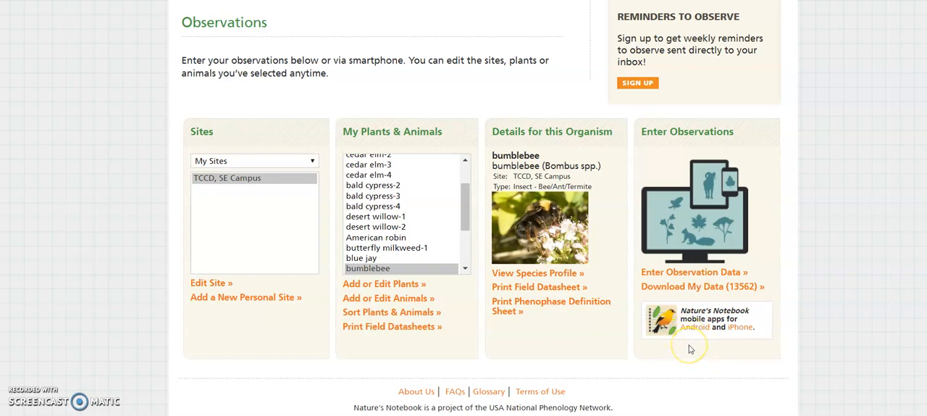
mouse_move(724, 365)
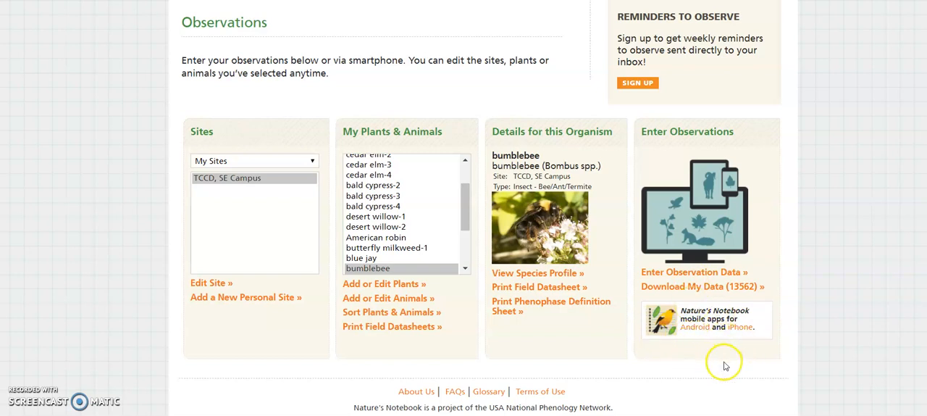
mouse_move(686, 347)
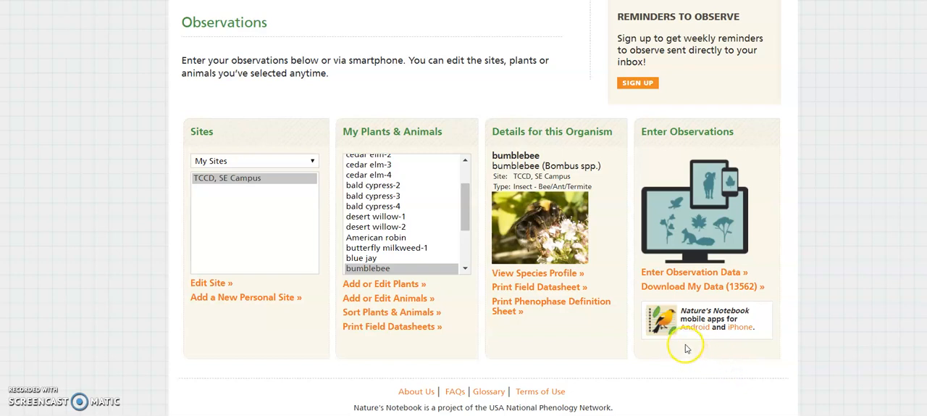
mouse_move(684, 346)
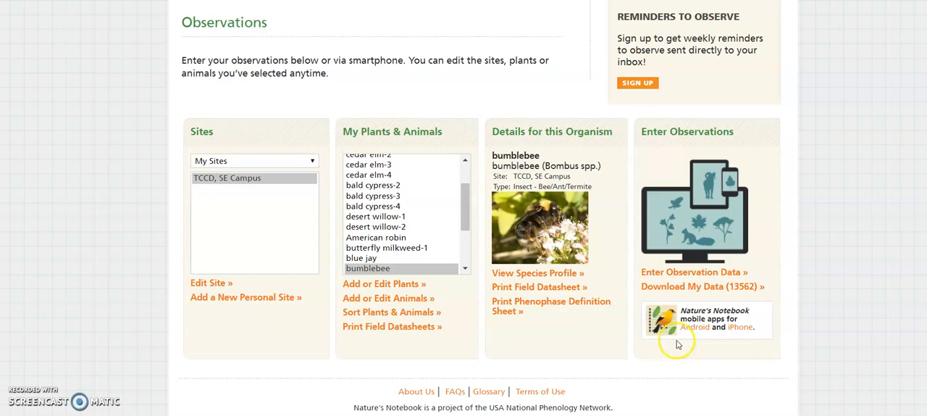
mouse_move(675, 267)
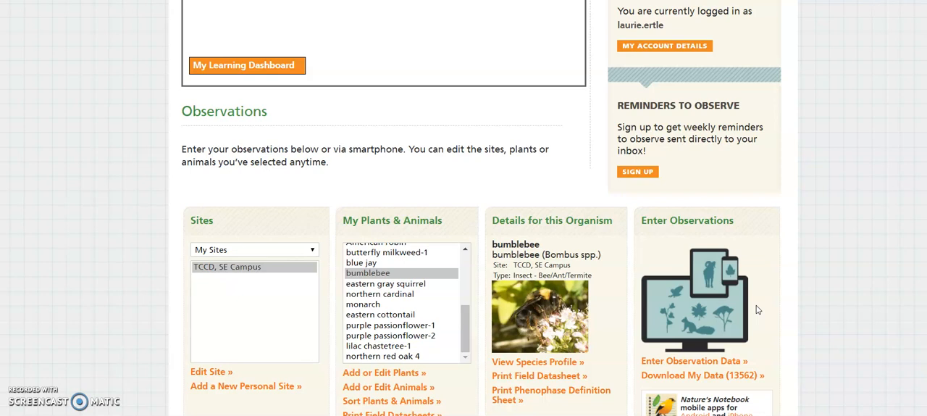
mouse_move(770, 307)
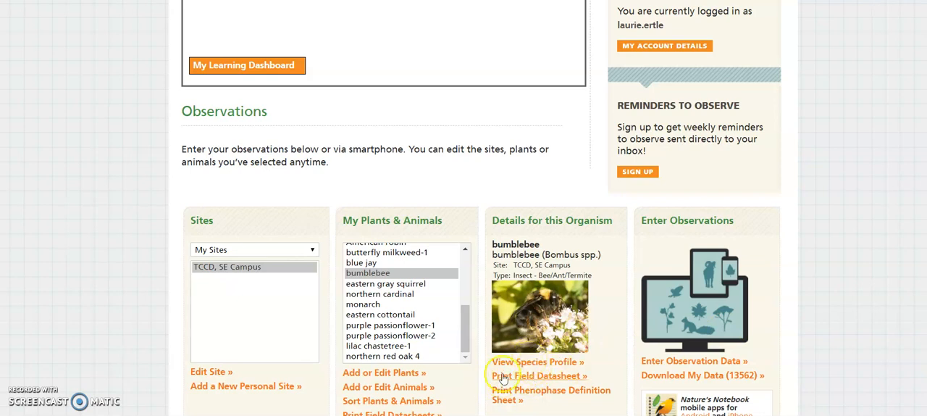
mouse_move(551, 389)
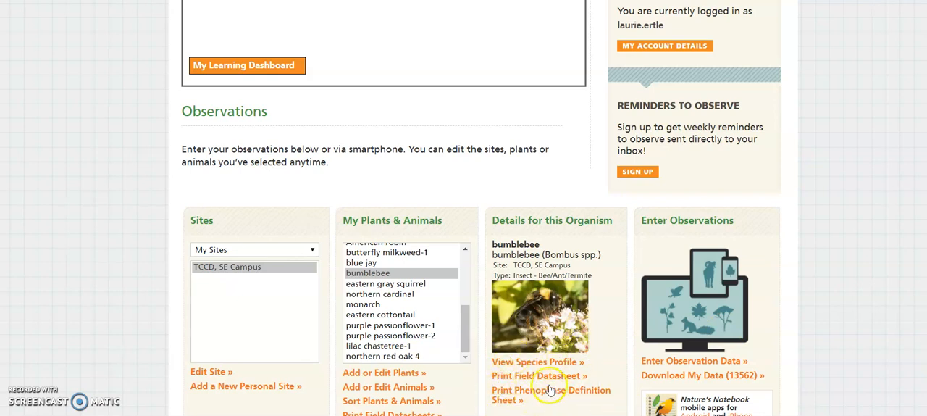
mouse_move(553, 375)
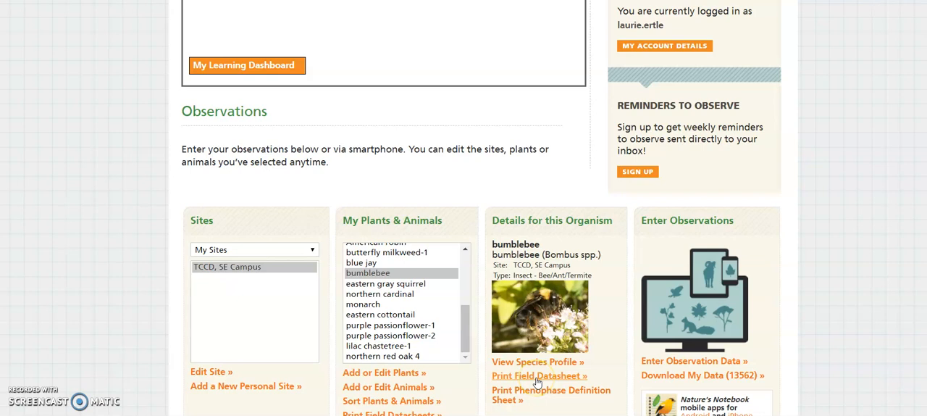